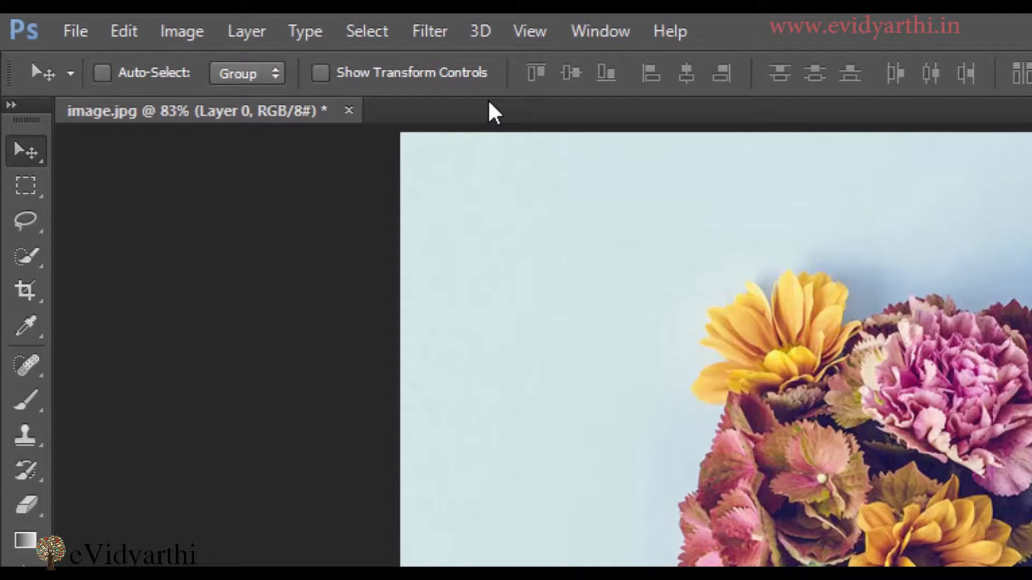
# Launch the Filter Gallery on the cone photo and expand the Artistic effects group.
pyautogui.click(429, 31)
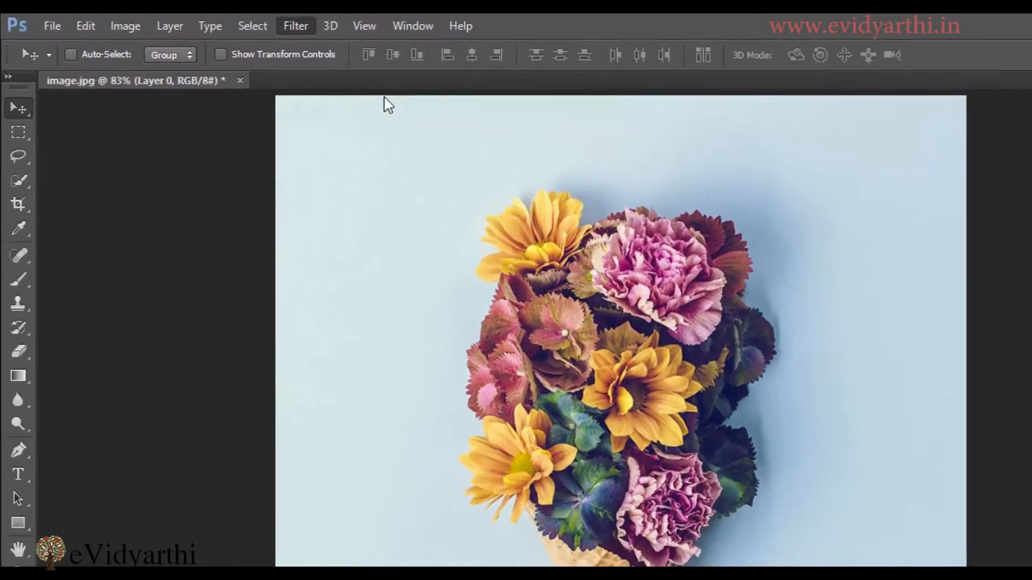
pyautogui.click(295, 26)
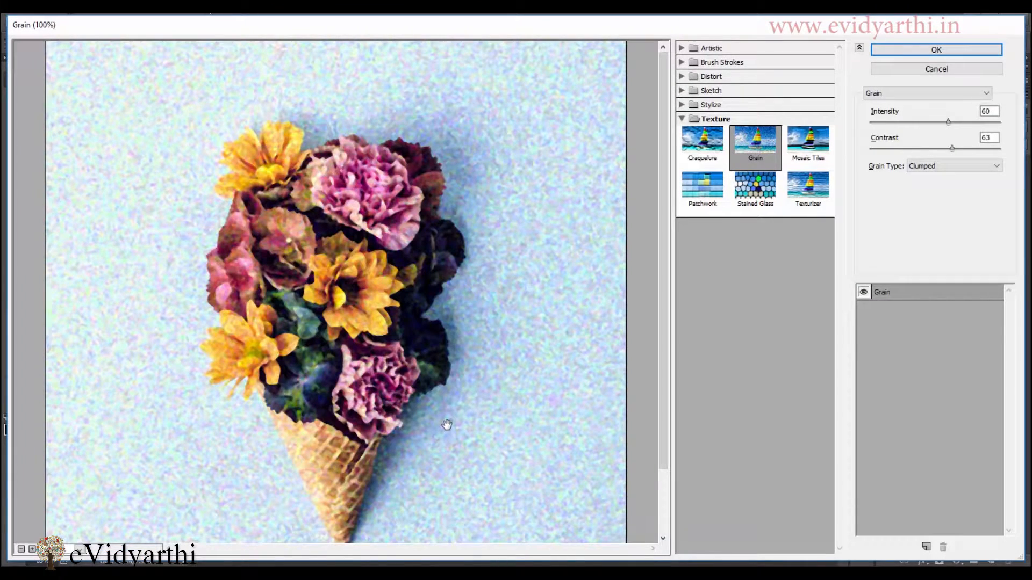
pyautogui.moveTo(549, 464)
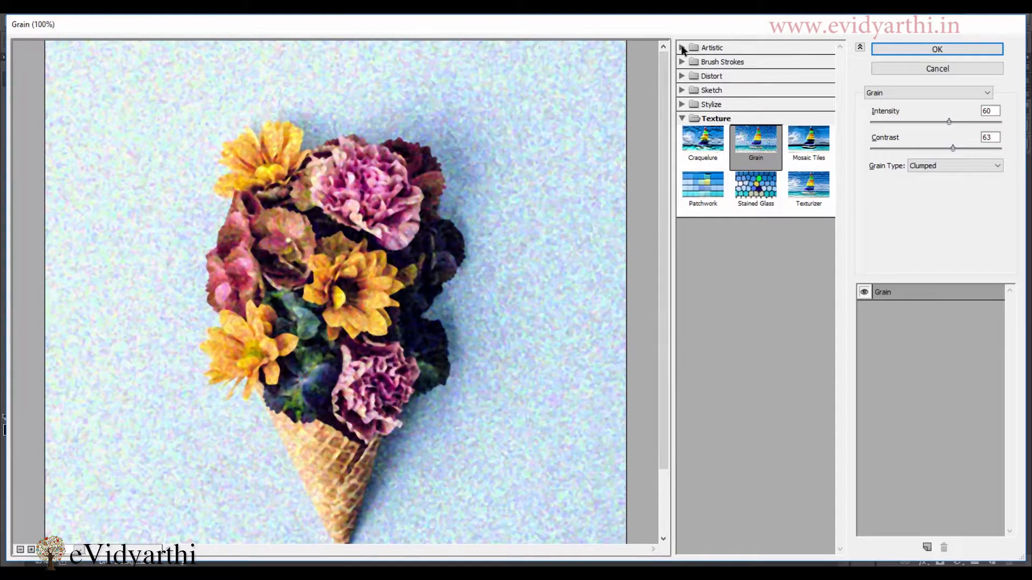
pyautogui.click(711, 46)
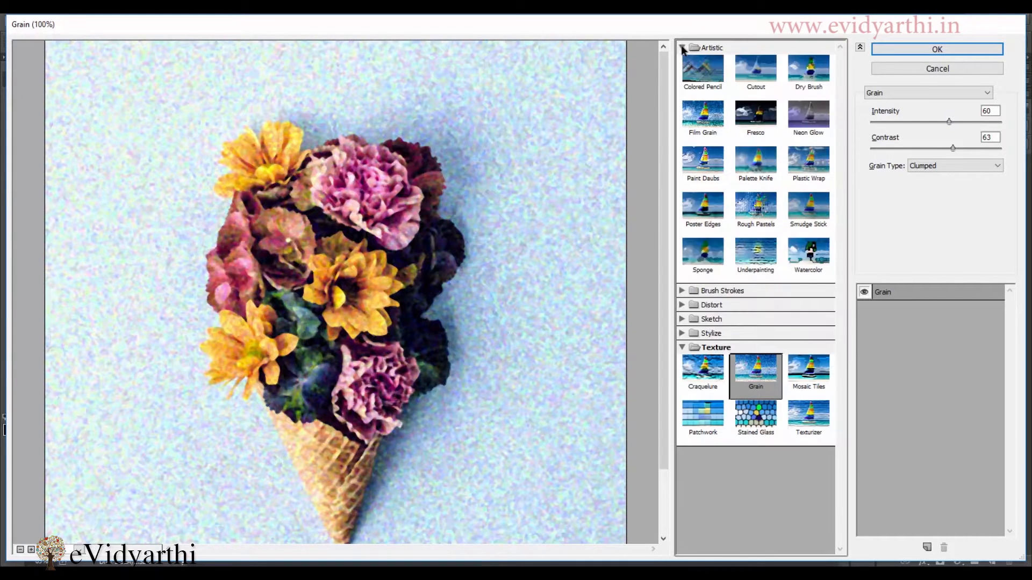
# Try Colored Pencil fitted on screen with darker paper brightness, then preview Watercolor instead.
pyautogui.click(681, 47)
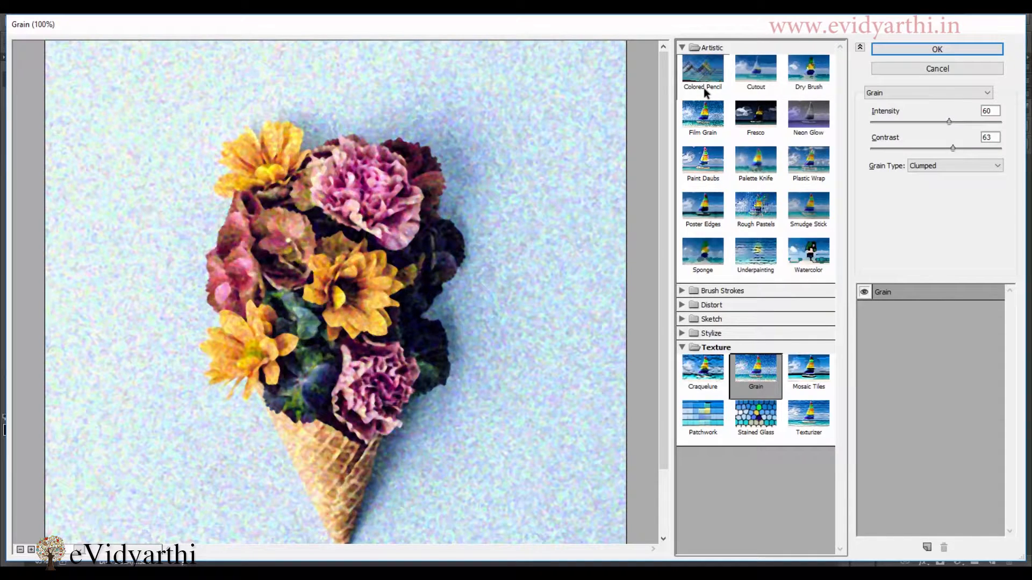
pyautogui.click(702, 71)
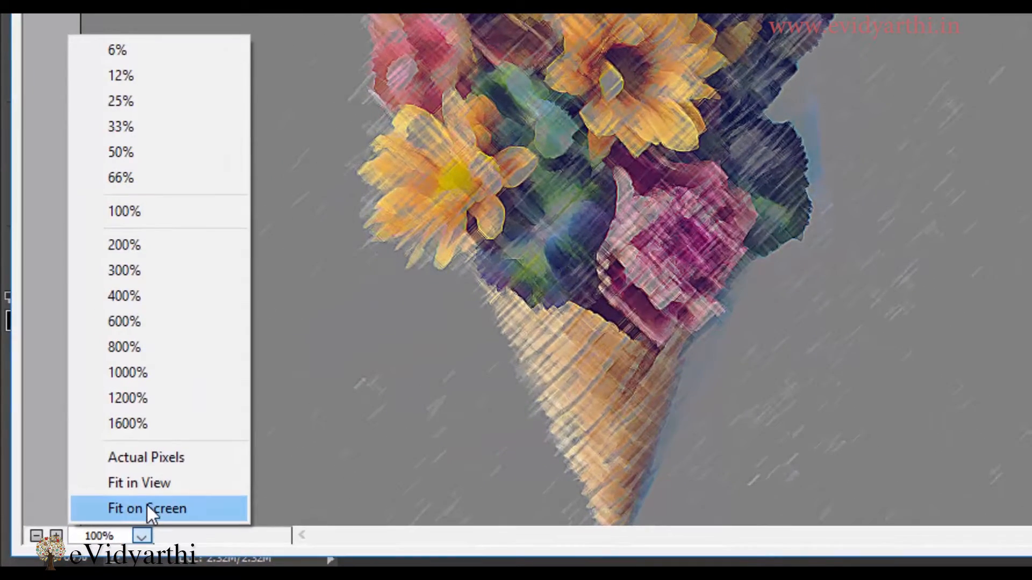
pyautogui.click(146, 509)
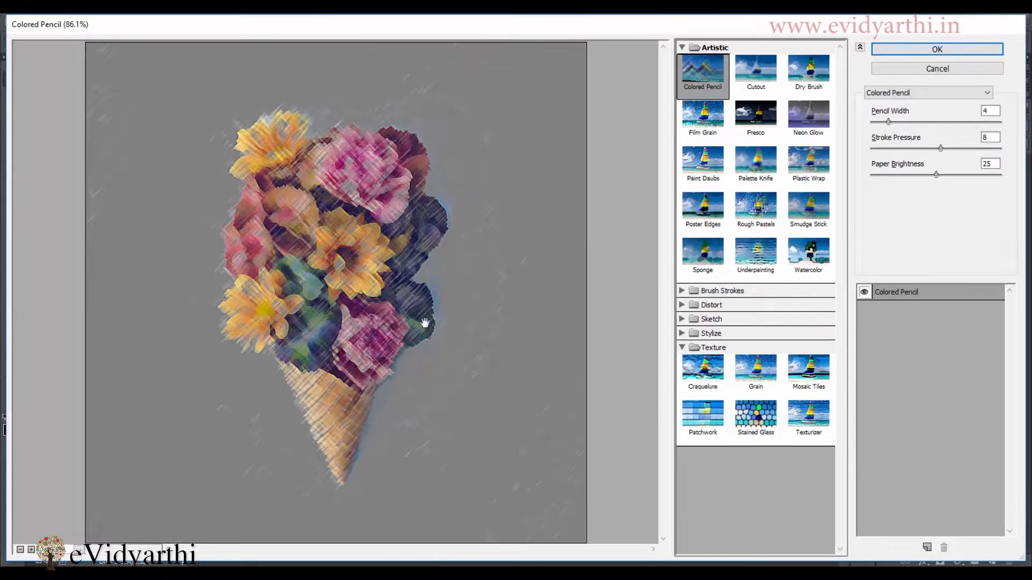
pyautogui.moveTo(754, 255)
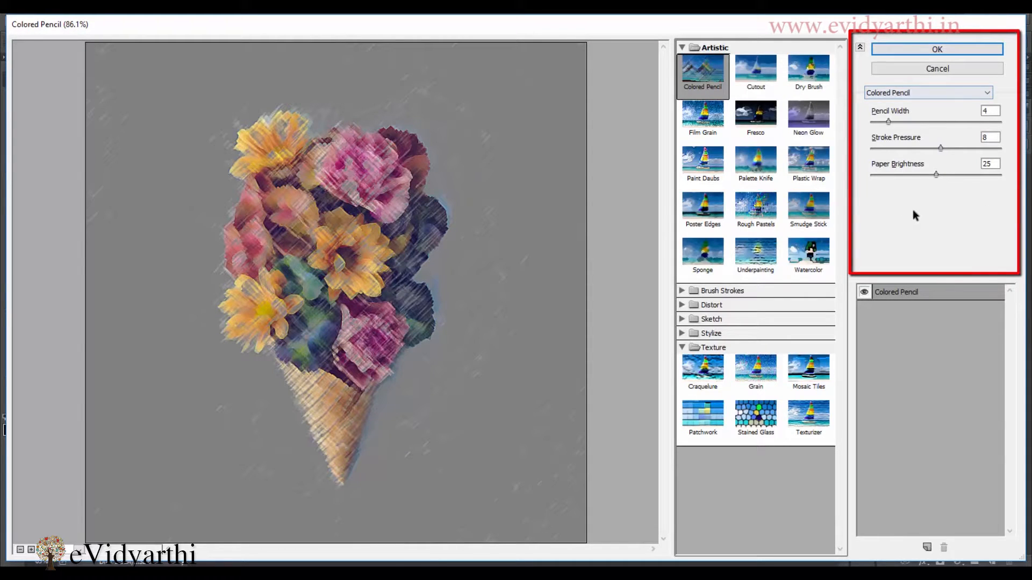
pyautogui.moveTo(992, 180)
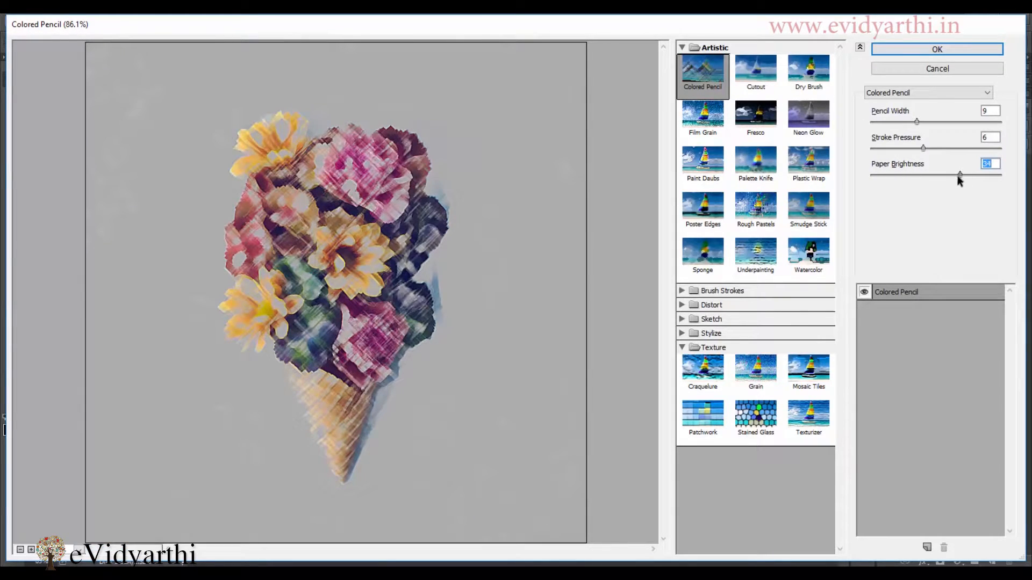
pyautogui.moveTo(922, 174); pyautogui.dragTo(886, 174)
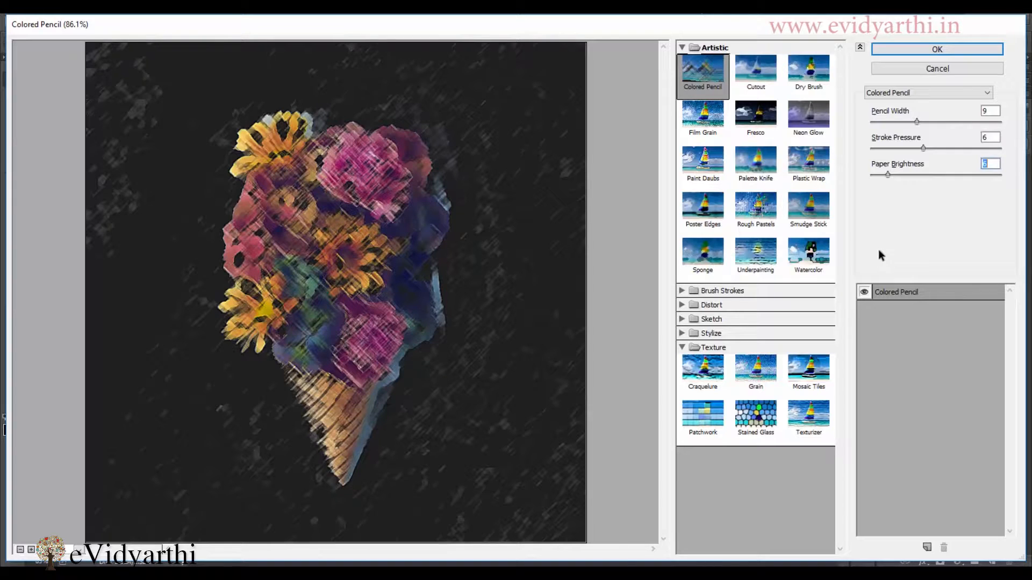
pyautogui.click(807, 256)
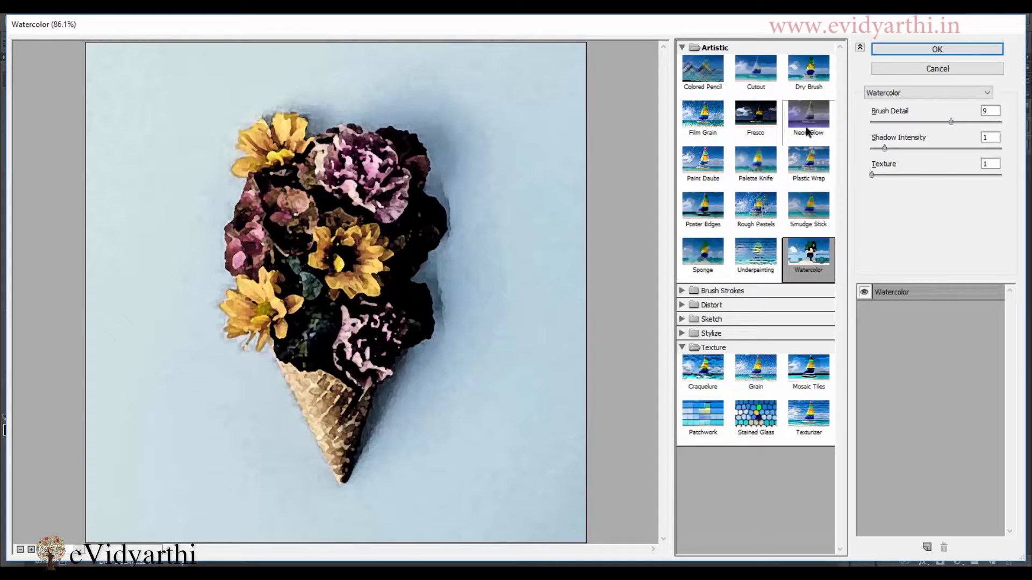
# Preview Neon Glow with glow size 23 and a red glow colour.
pyautogui.click(807, 115)
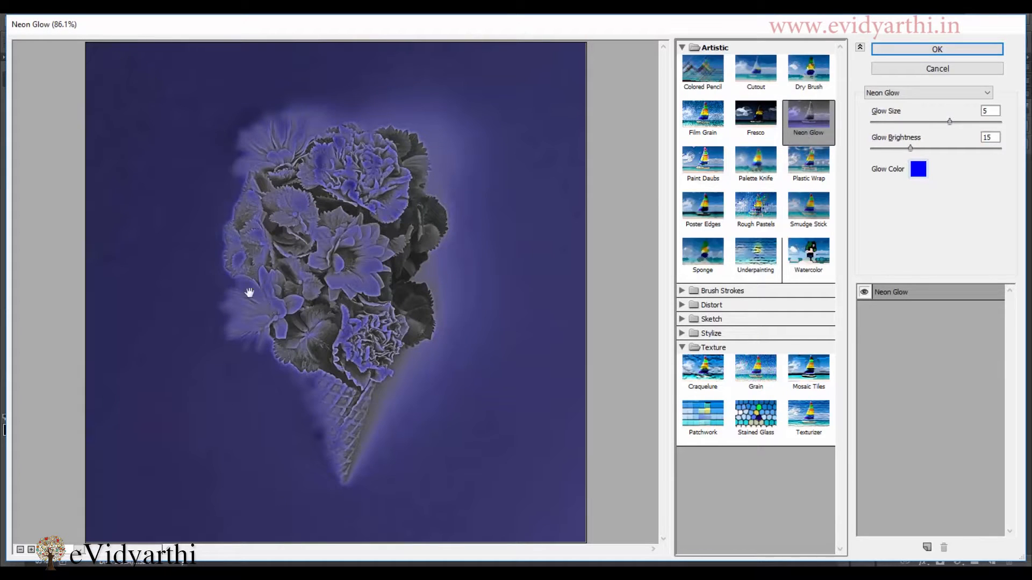
pyautogui.moveTo(306, 356)
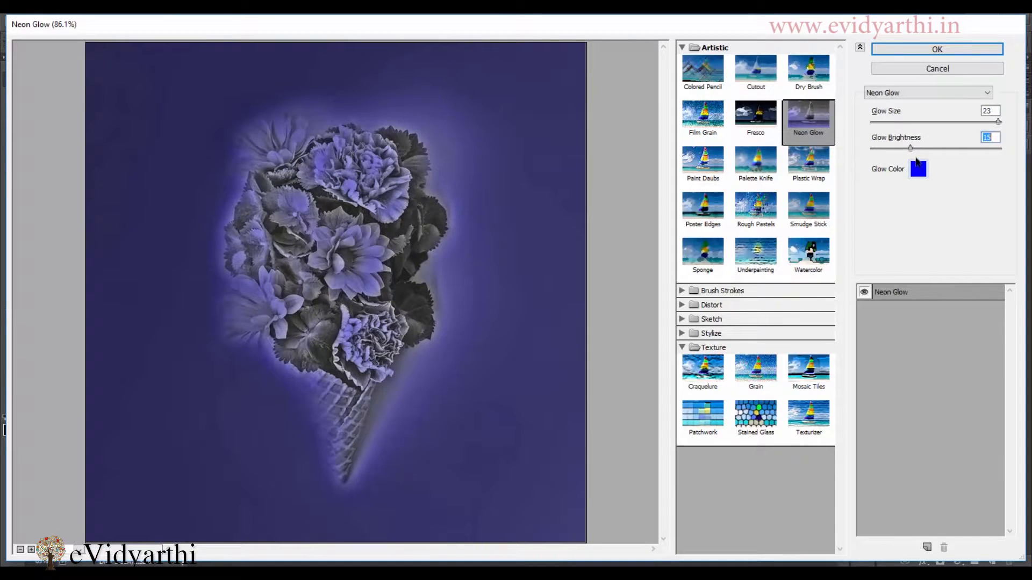
pyautogui.click(918, 169)
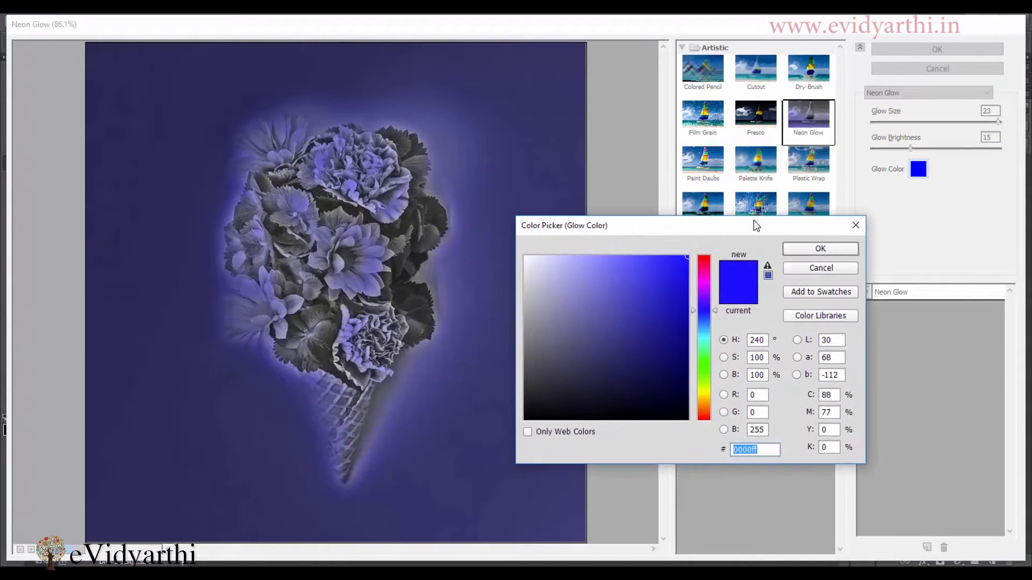
pyautogui.click(679, 263)
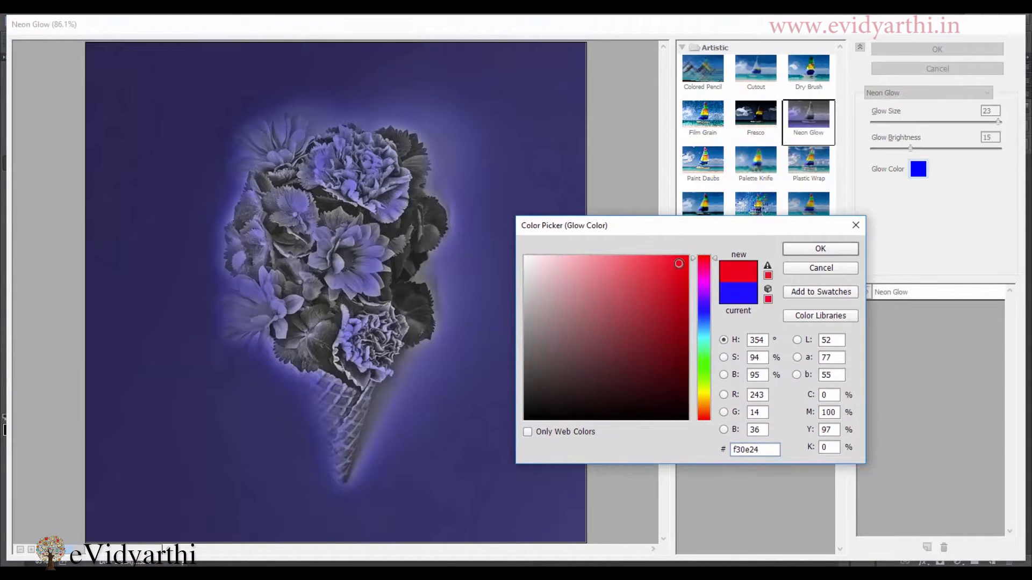
pyautogui.click(819, 248)
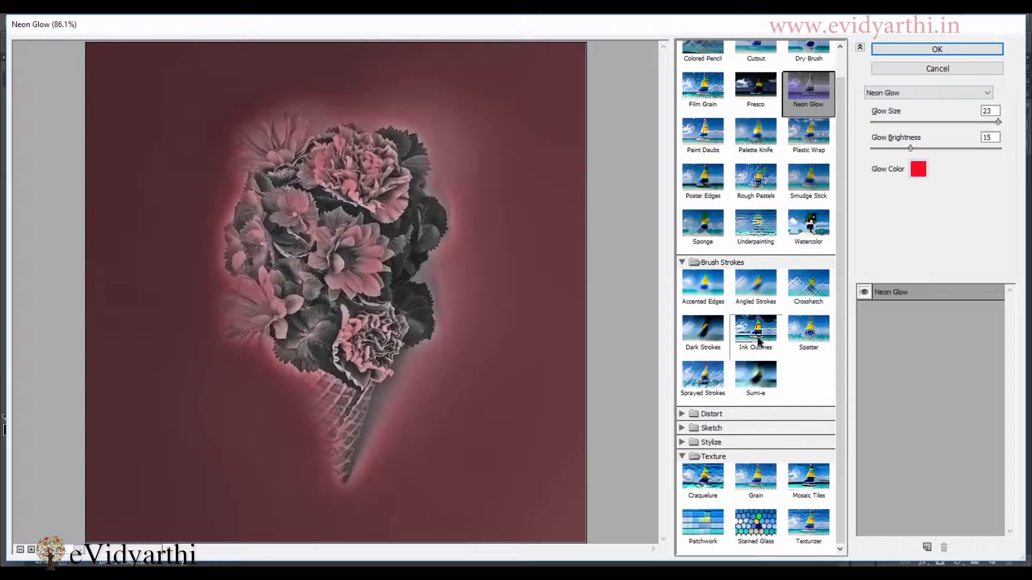
# Try Ink Outlines with lower dark intensity, then switch to Diffuse Glow and expand Sketch.
pyautogui.click(755, 333)
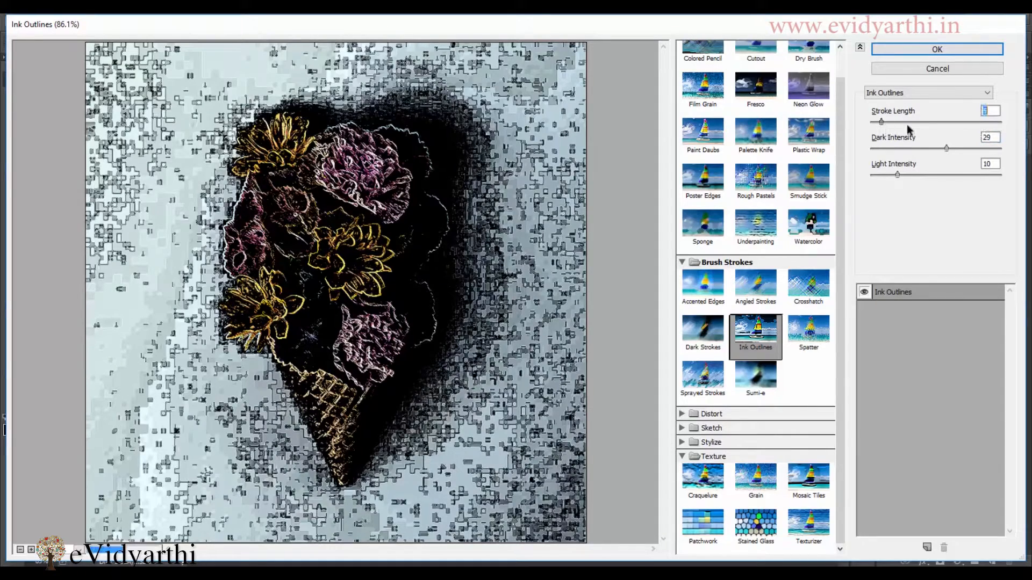
pyautogui.moveTo(880, 121); pyautogui.dragTo(917, 122)
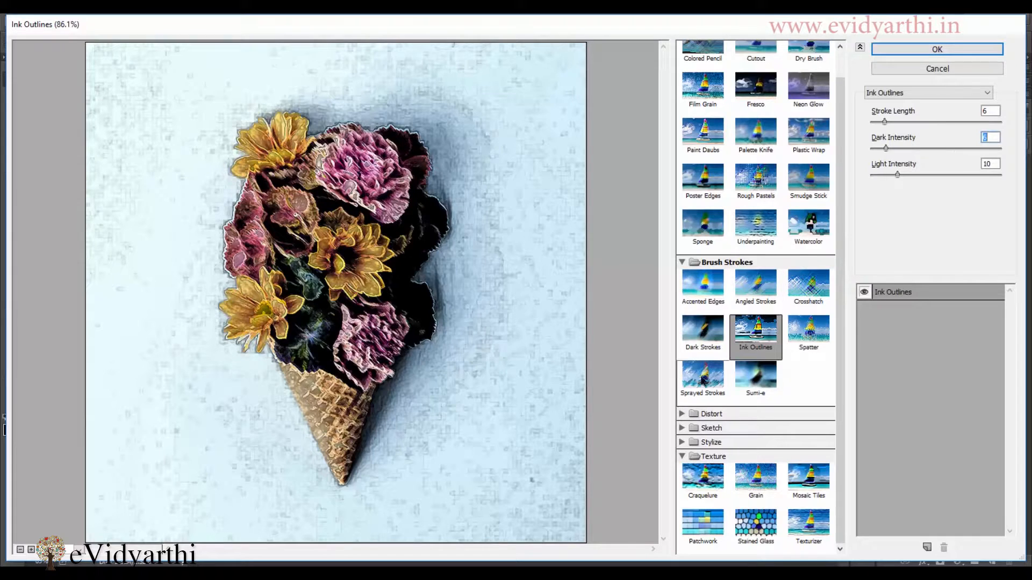
pyautogui.click(681, 412)
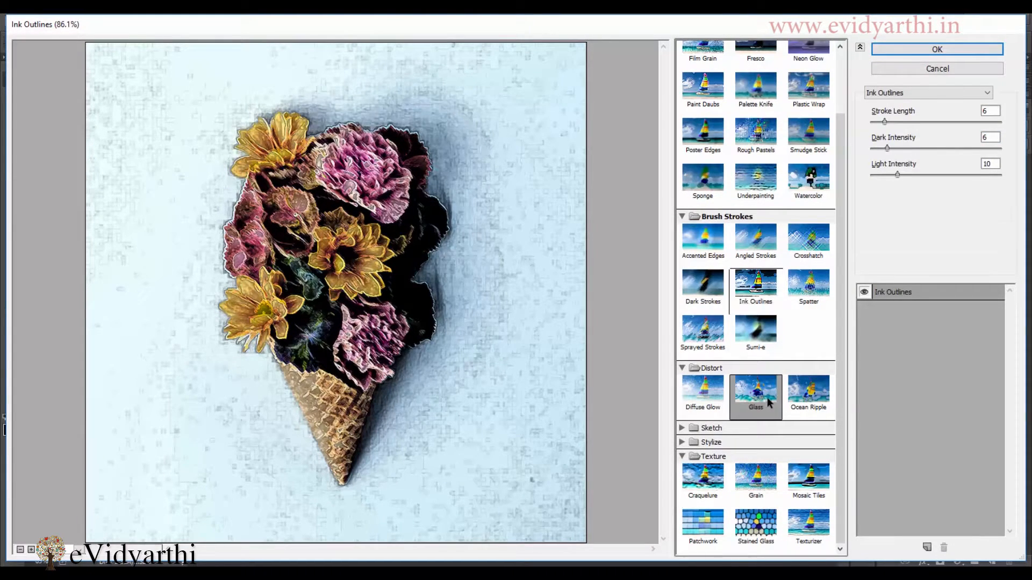
pyautogui.click(702, 394)
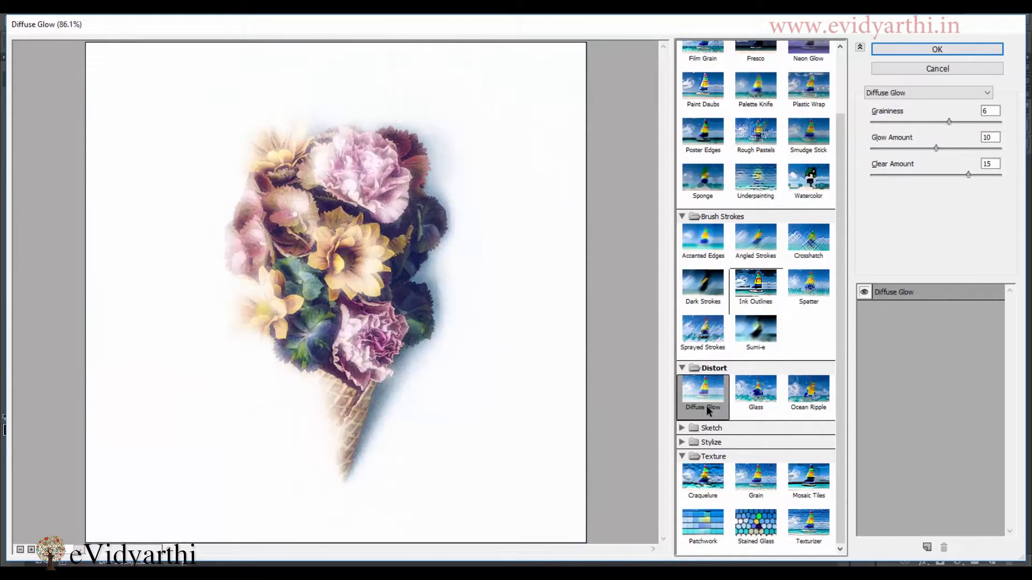
pyautogui.click(710, 428)
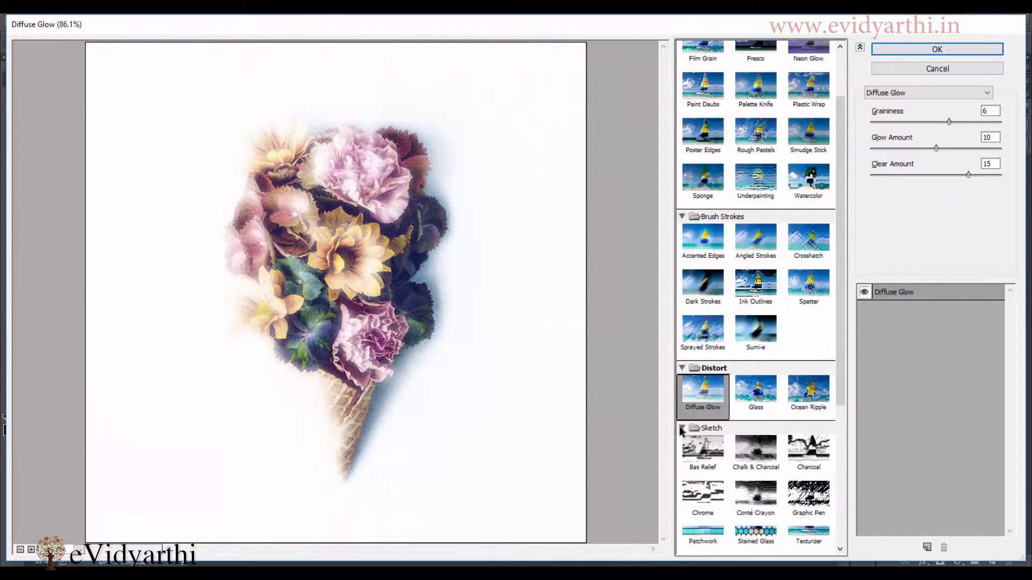
# Add a second effect layer set to Photocopy over the visible Diffuse Glow.
pyautogui.scroll(-3)
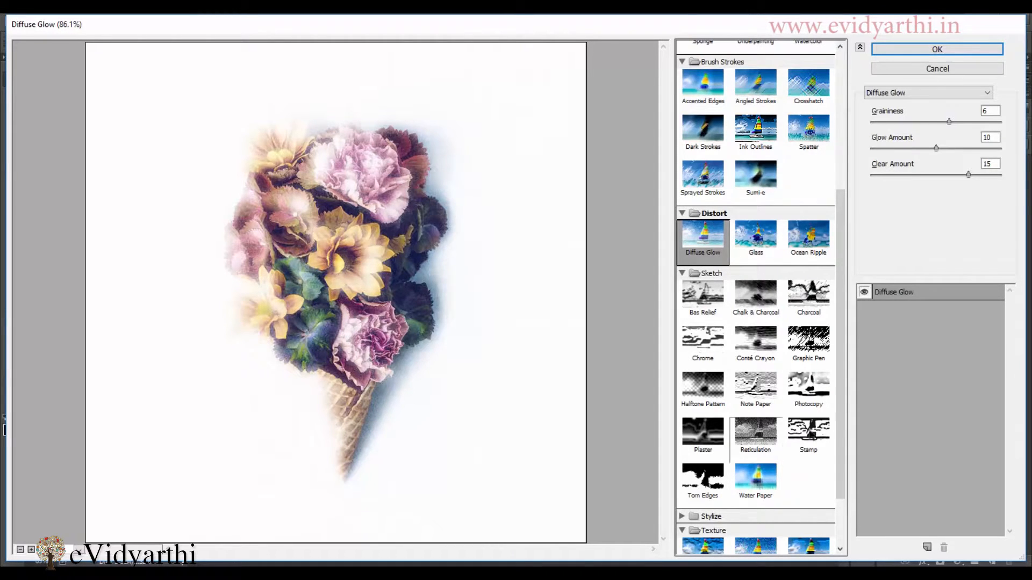
pyautogui.moveTo(920, 447)
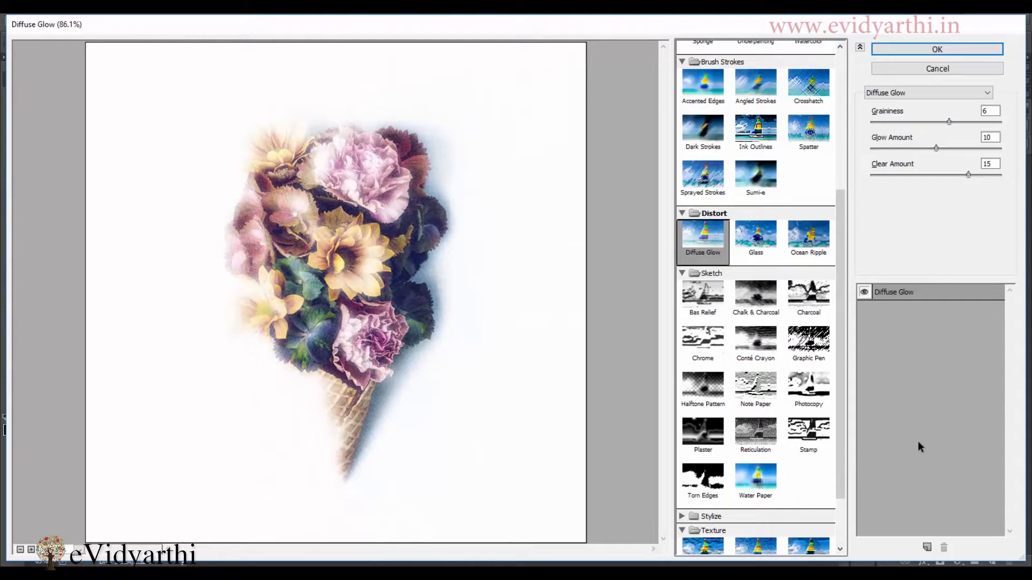
pyautogui.click(701, 236)
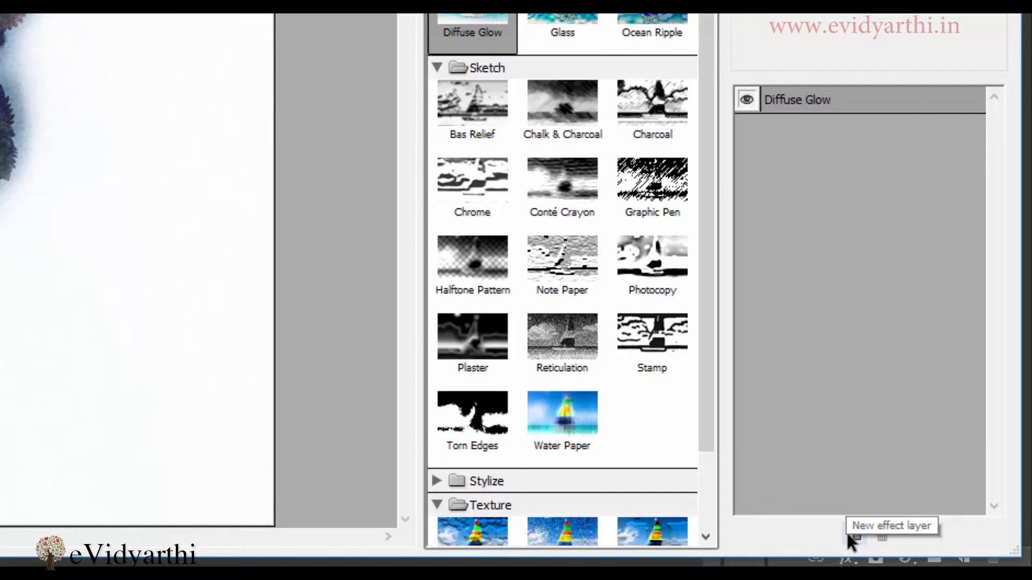
pyautogui.click(854, 534)
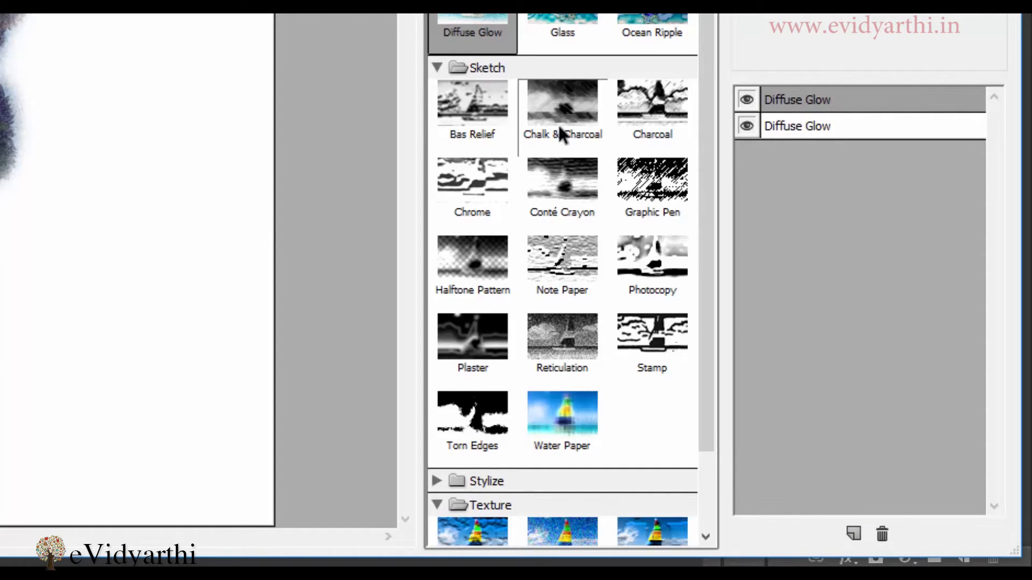
pyautogui.click(561, 182)
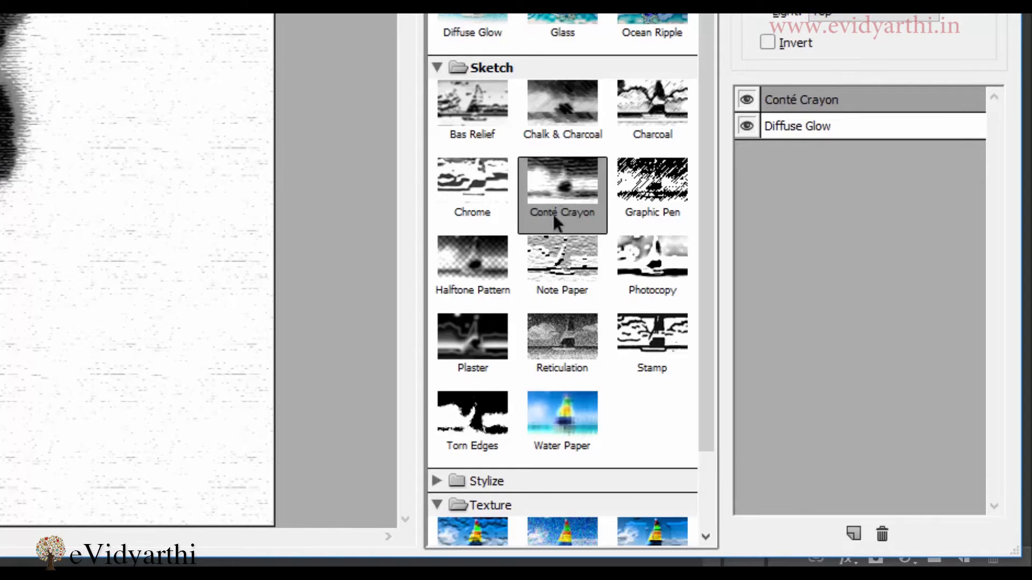
pyautogui.click(651, 257)
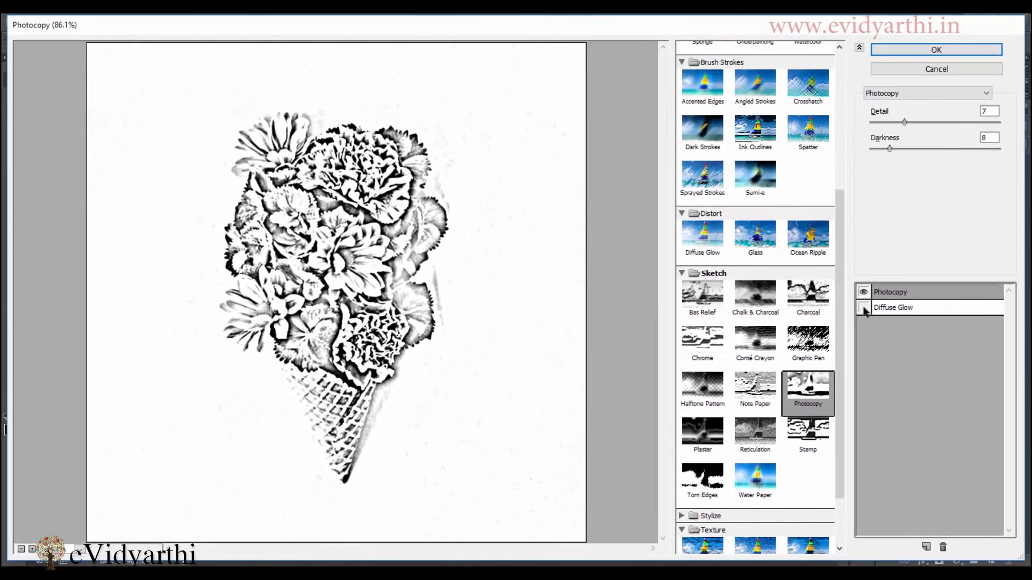
pyautogui.click(863, 308)
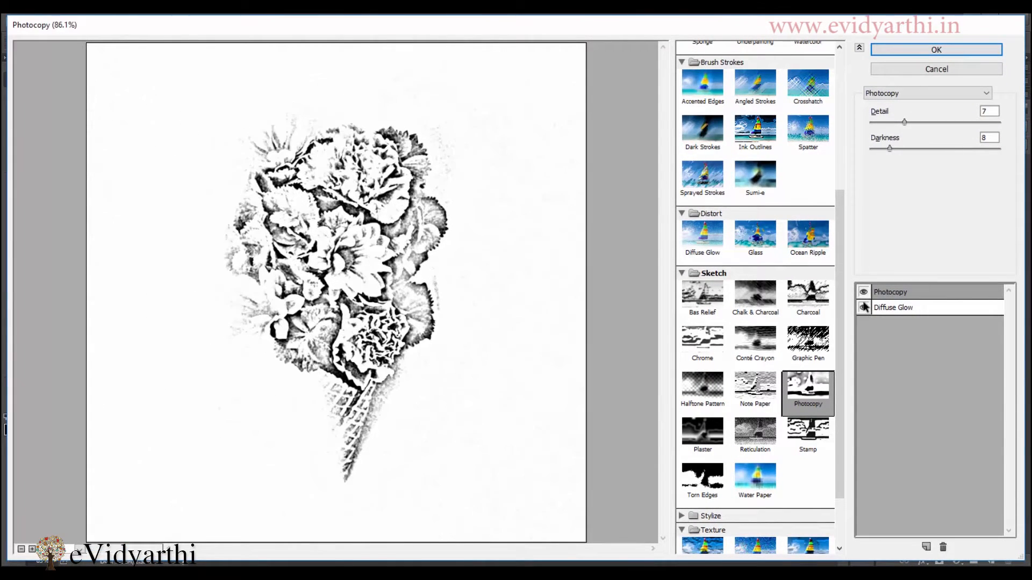
pyautogui.click(863, 307)
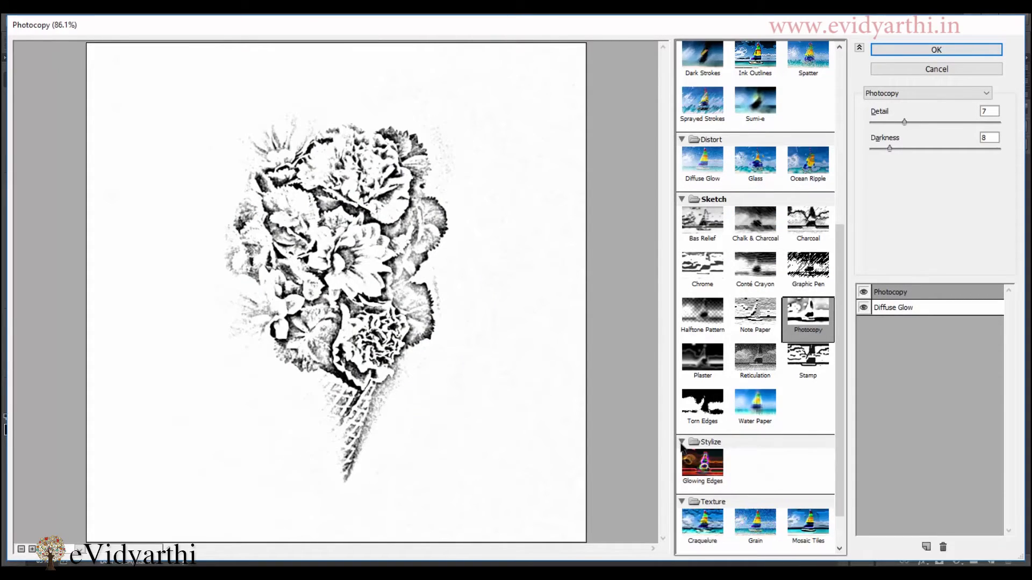
# Switch the top layer to Glowing Edges and delete the Diffuse Glow effect layer.
pyautogui.click(702, 468)
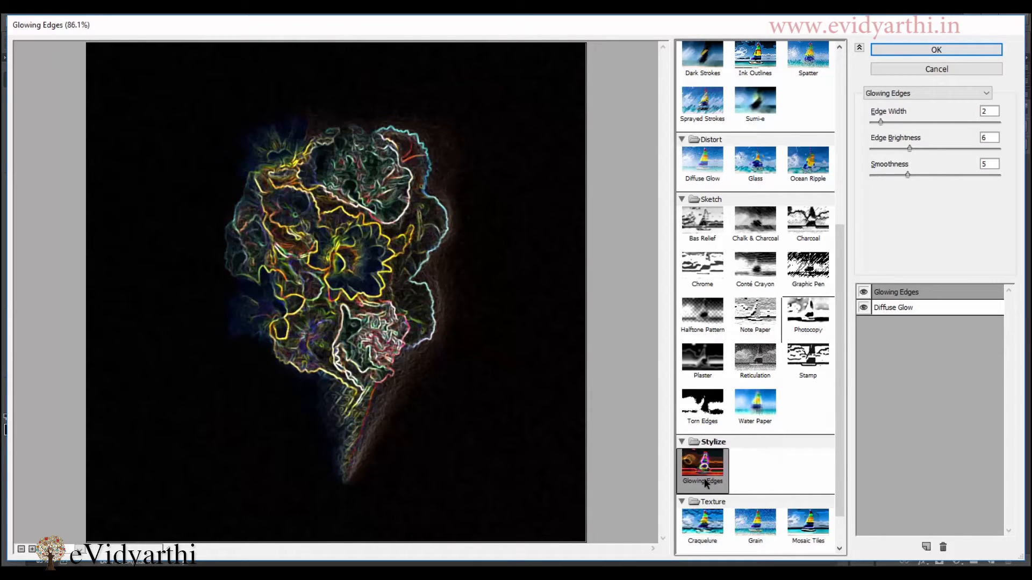
pyautogui.click(863, 307)
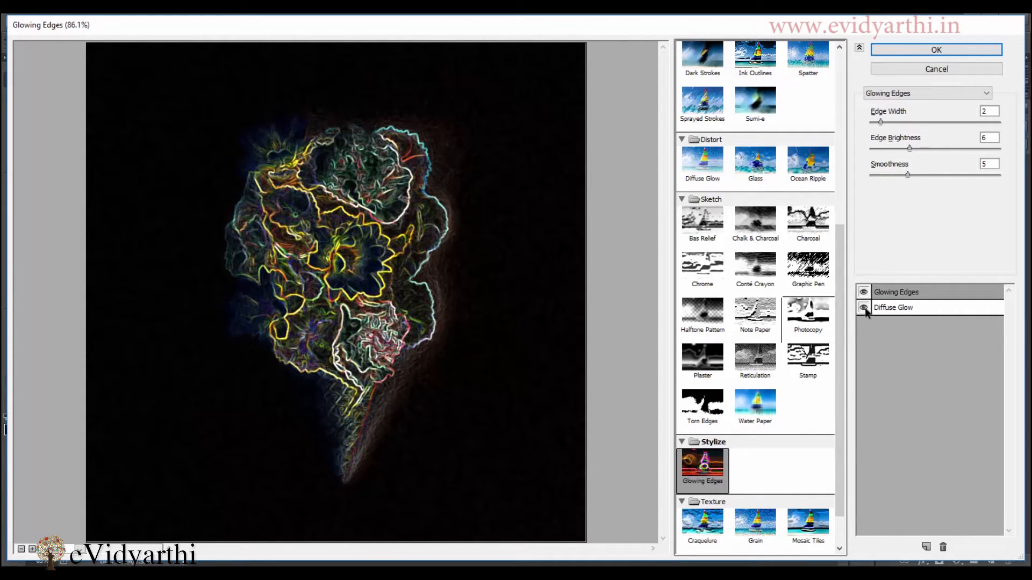
pyautogui.click(863, 307)
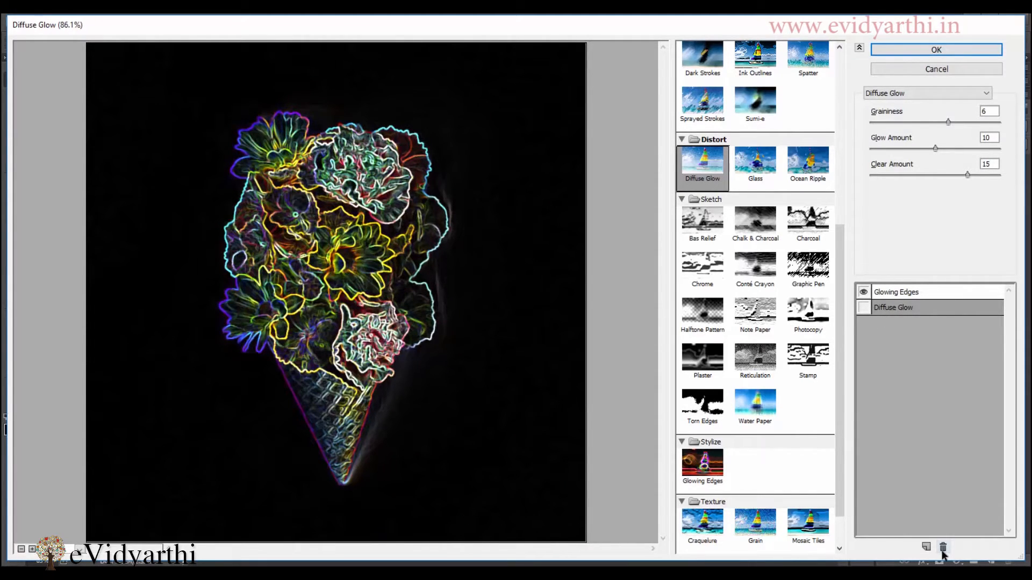
pyautogui.click(943, 547)
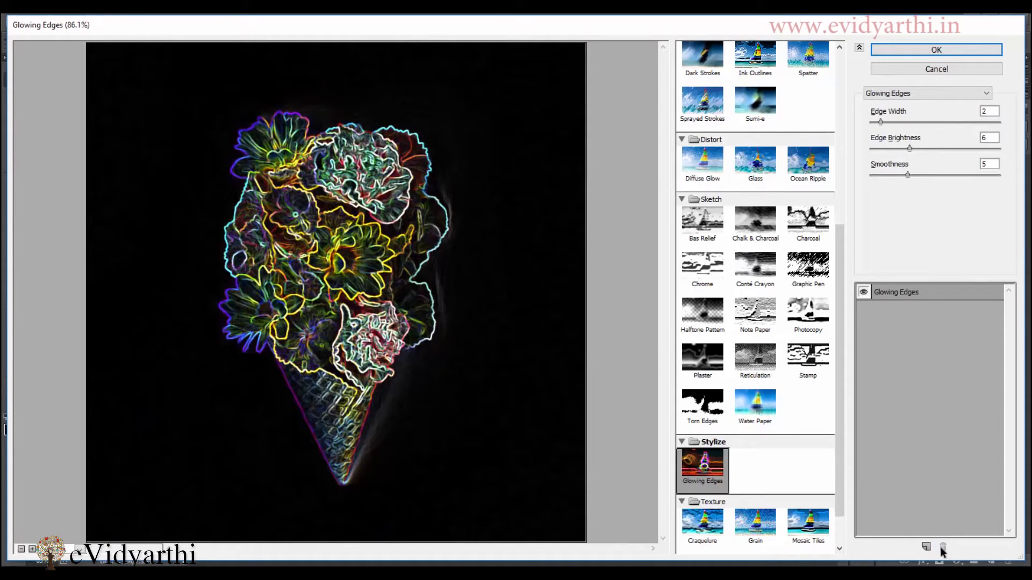
pyautogui.moveTo(782, 521)
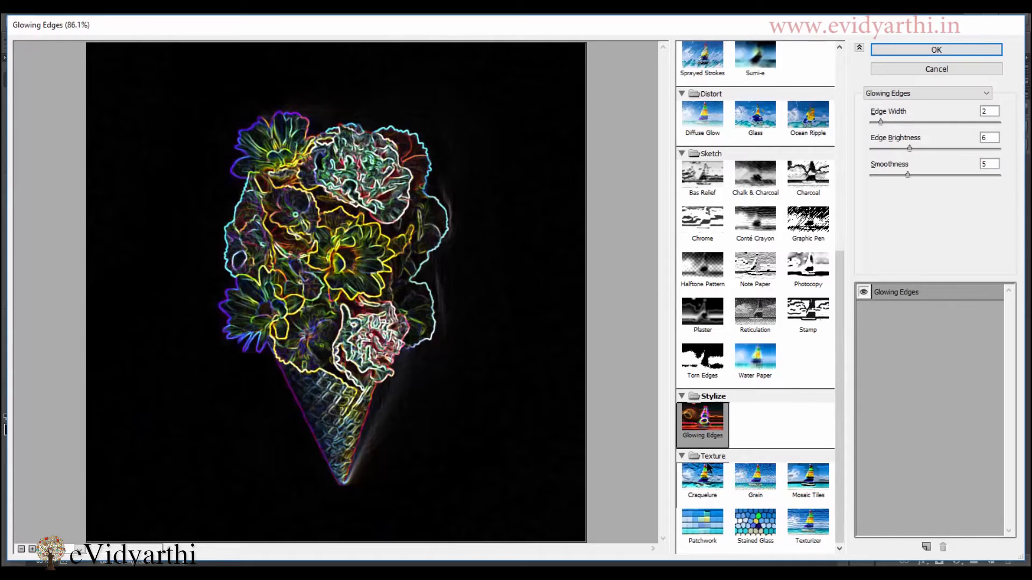
# Replace Glowing Edges with Texturizer (Canvas, scaling 100, relief 4) and confirm the gallery.
pyautogui.click(807, 523)
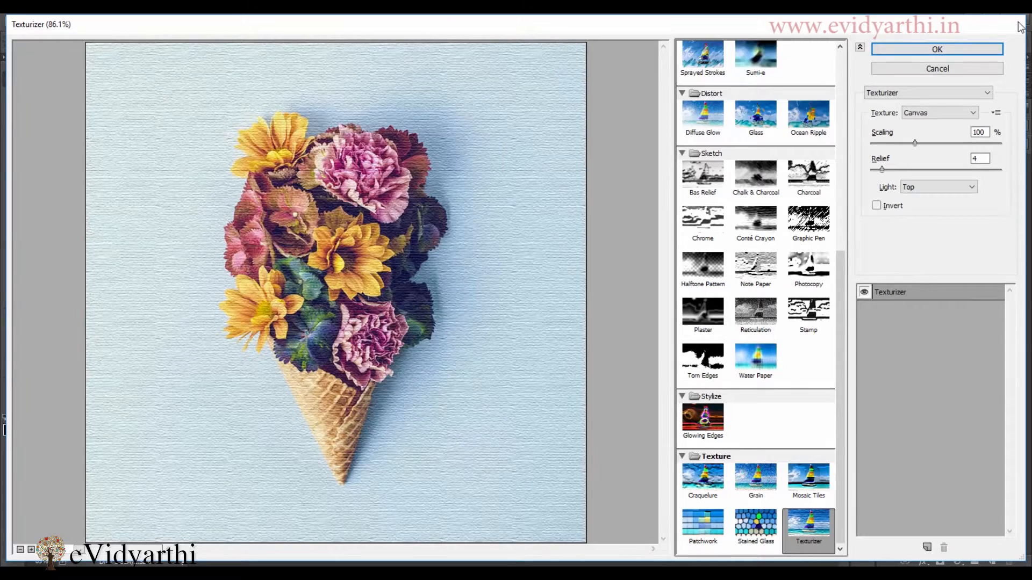
pyautogui.click(936, 48)
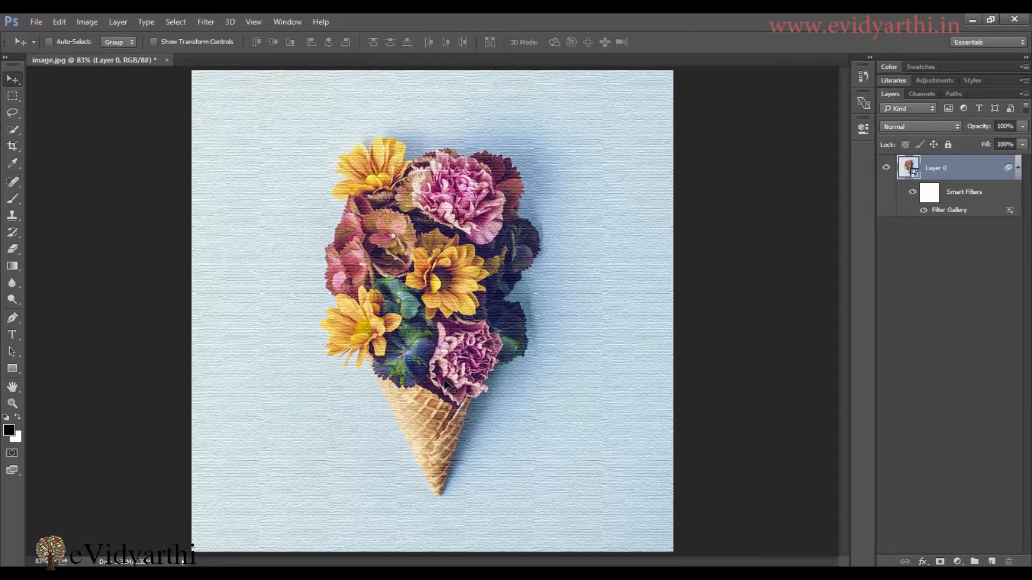
pyautogui.moveTo(290, 329)
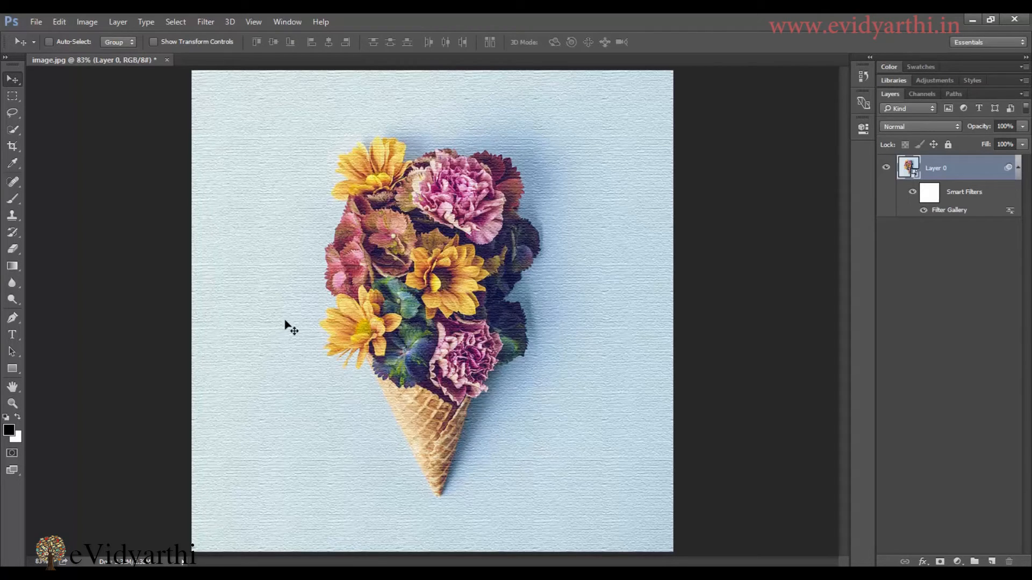
# Show the Filter menu over the canvas-textured photo.
pyautogui.click(205, 21)
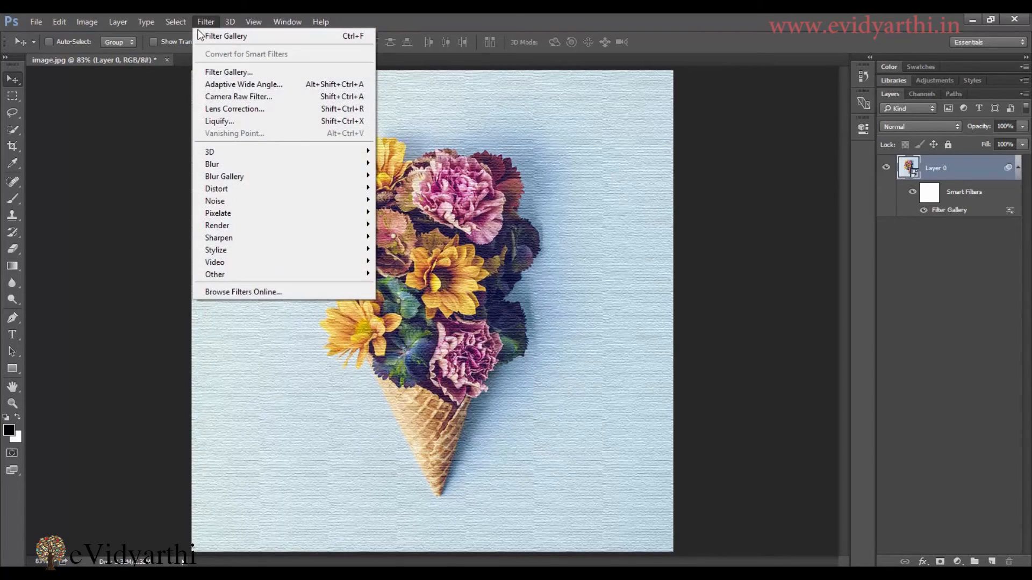
pyautogui.moveTo(212, 164)
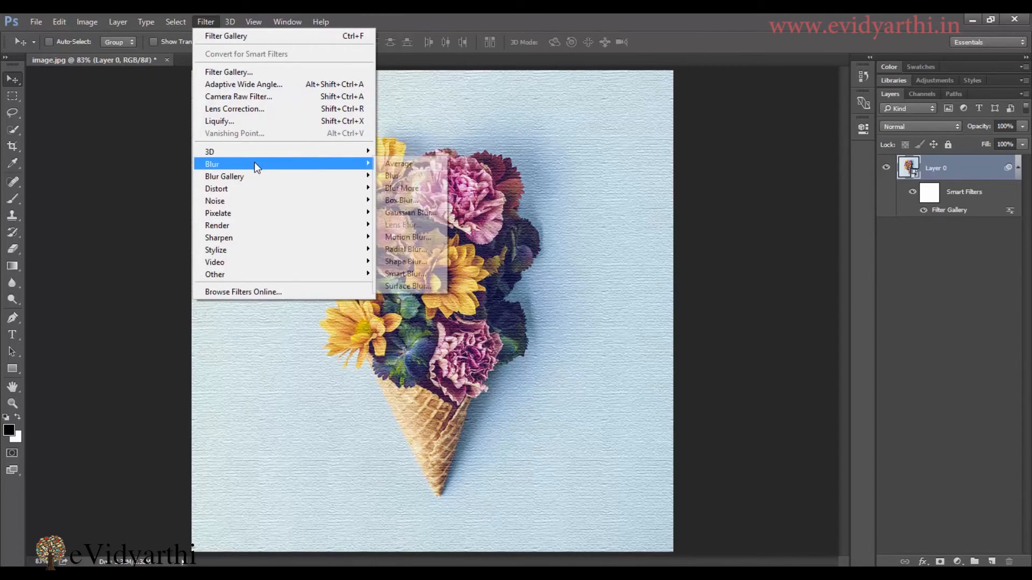
pyautogui.moveTo(269, 213)
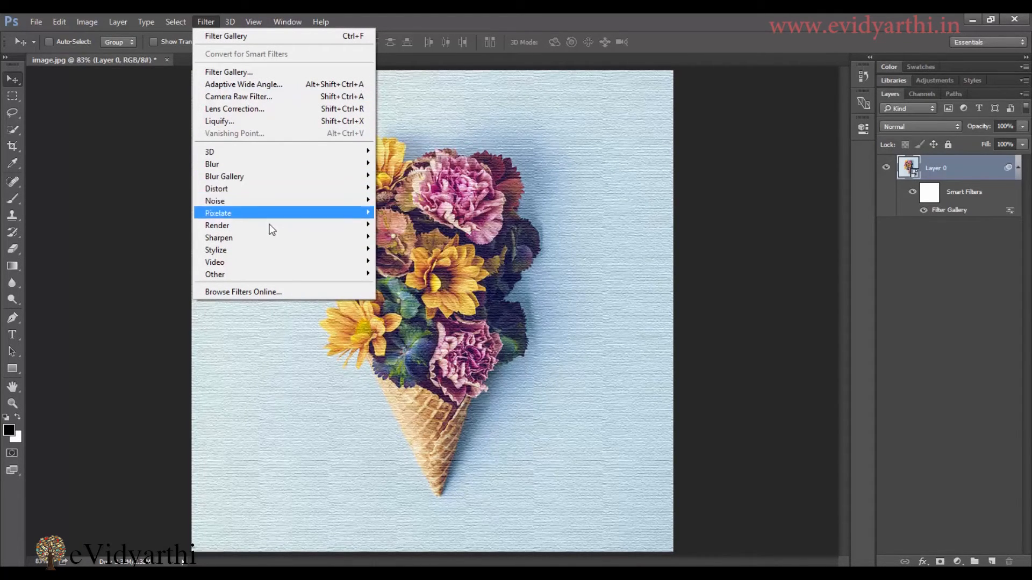